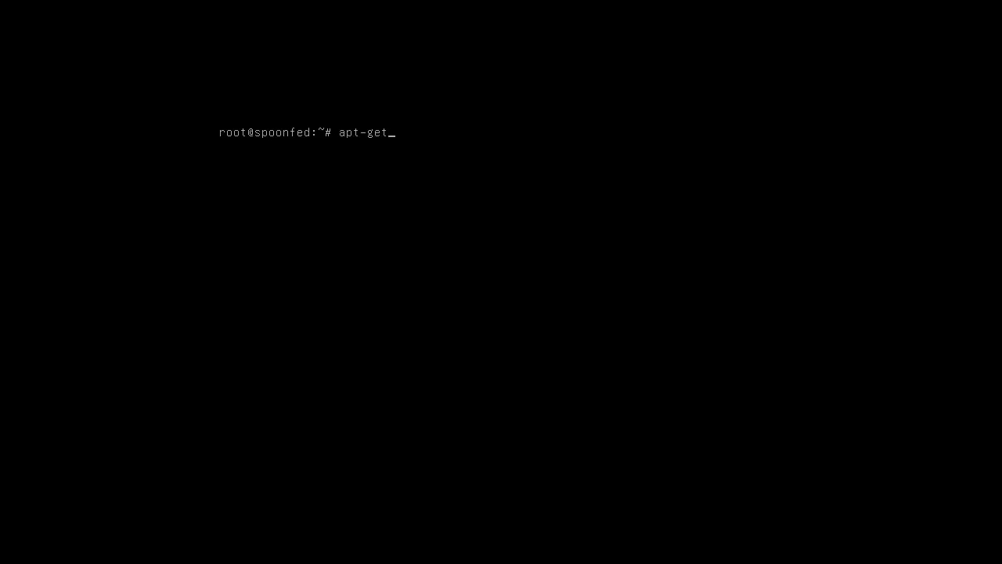
# Install the bind9 package with apt-get, confirming with y.
pyautogui.write('install bind')
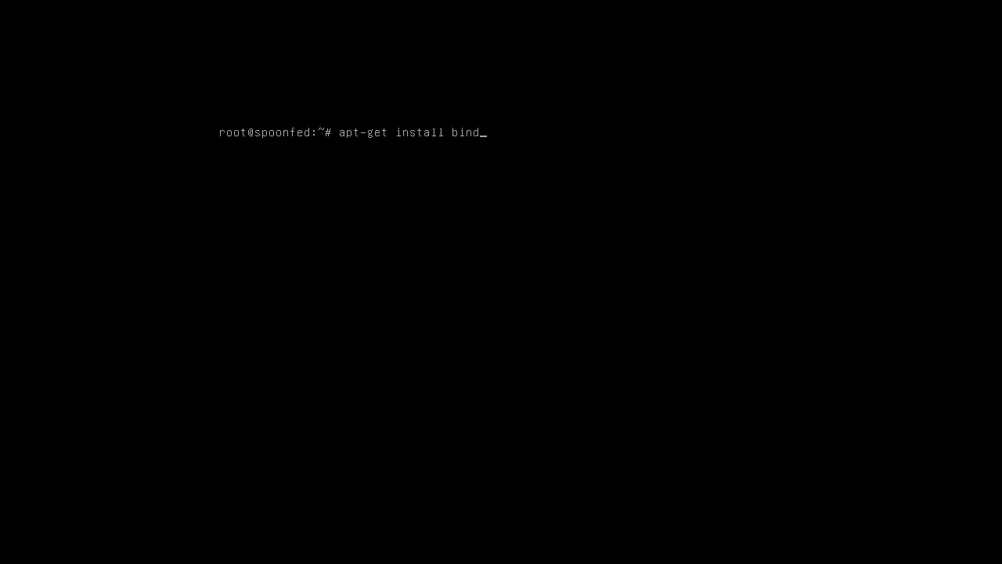
pyautogui.write('9')
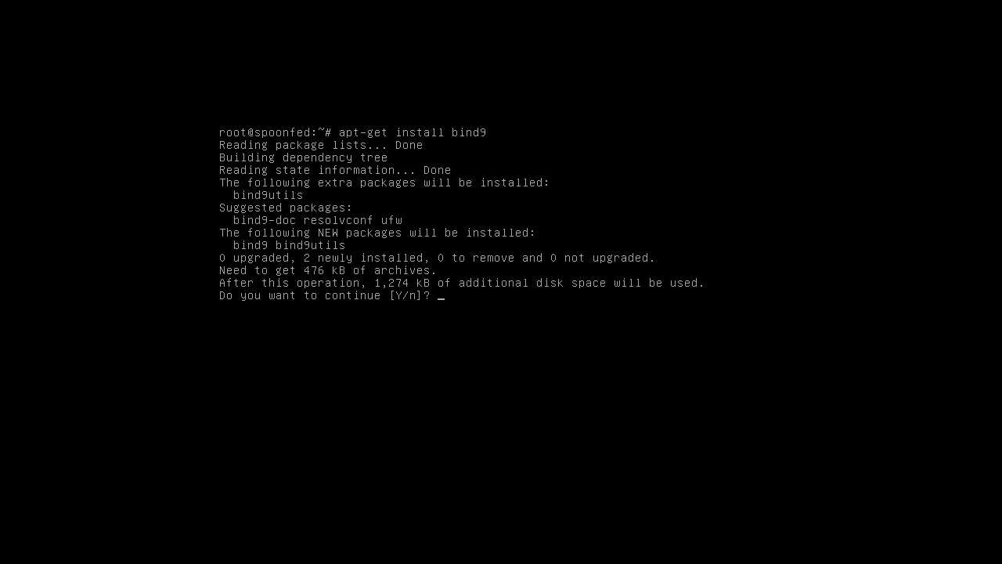
pyautogui.write('y')
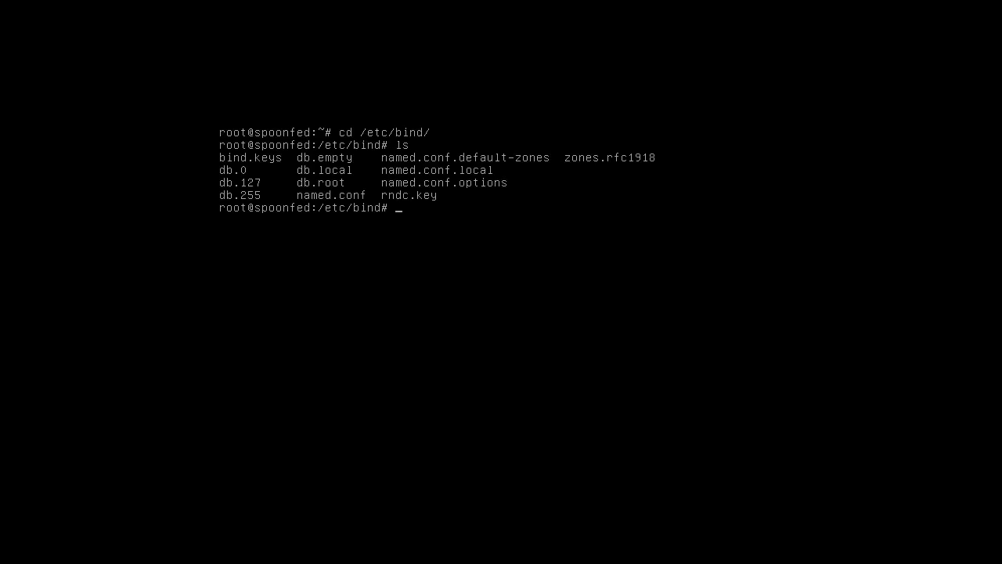
# Open named.conf.options in nano.
pyautogui.write('nano')
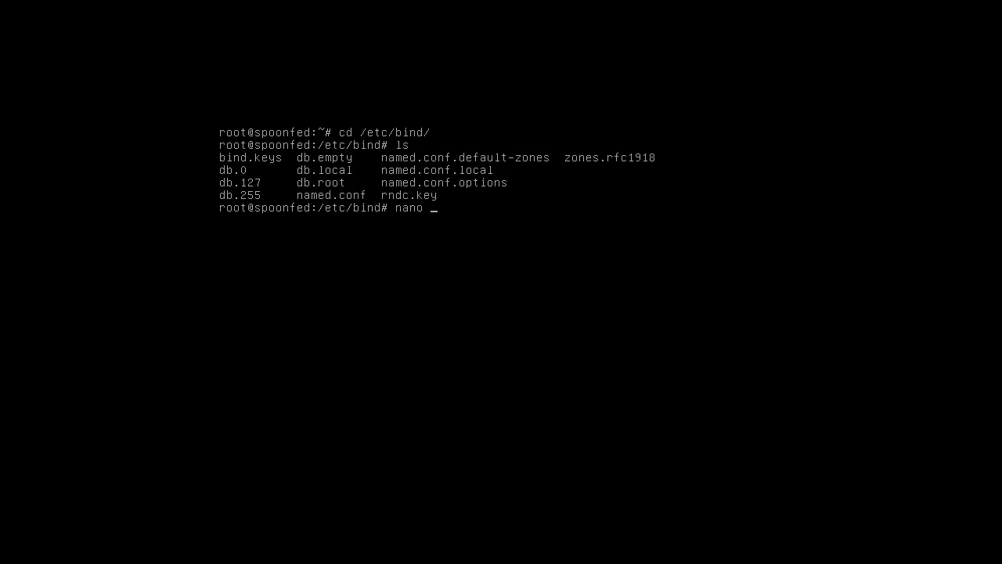
pyautogui.write('named.con')
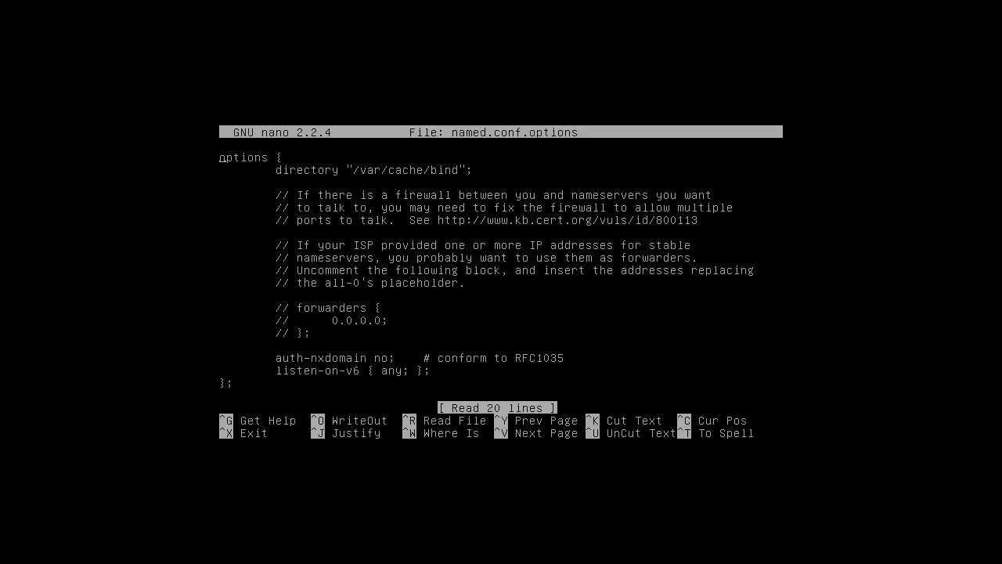
# Scroll to the forwarders section and uncomment it, removing the 0.0.0.0 placeholder.
pyautogui.scroll(-3)
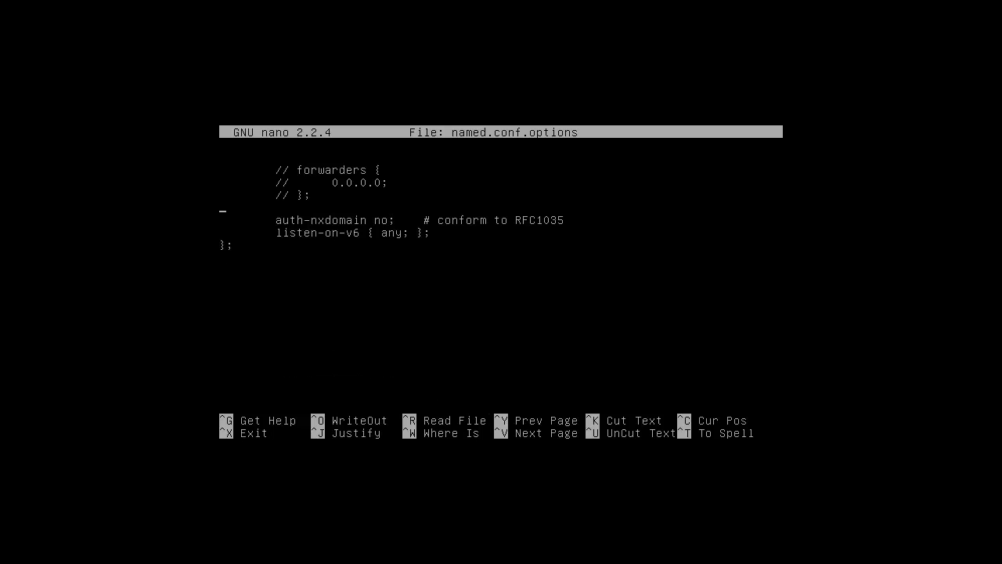
pyautogui.scroll(3)
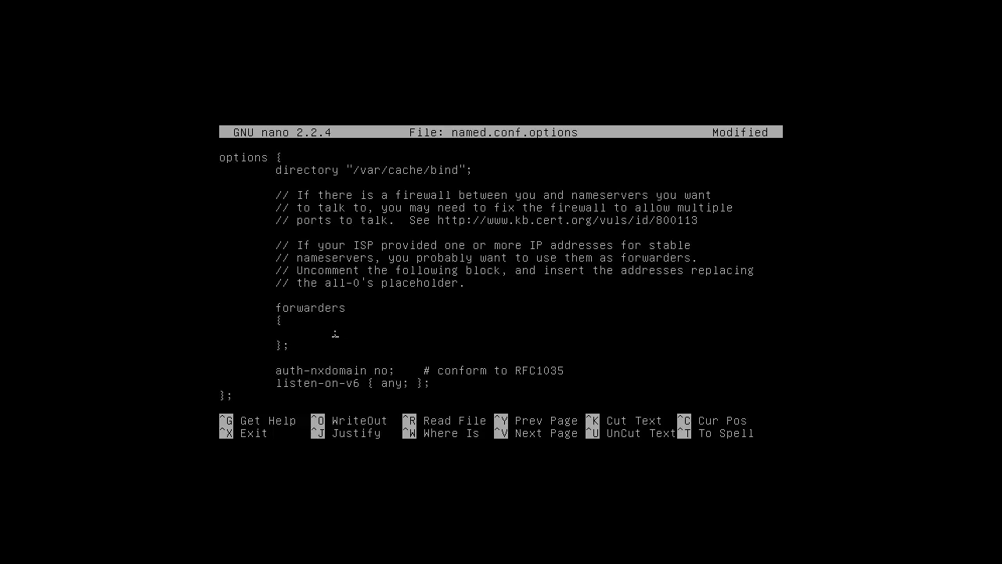
# Enter forwarders 192.168.1.1 and 8.8.8.8, then begin typing 8.8.4.4.
pyautogui.write('192.168.1.1')
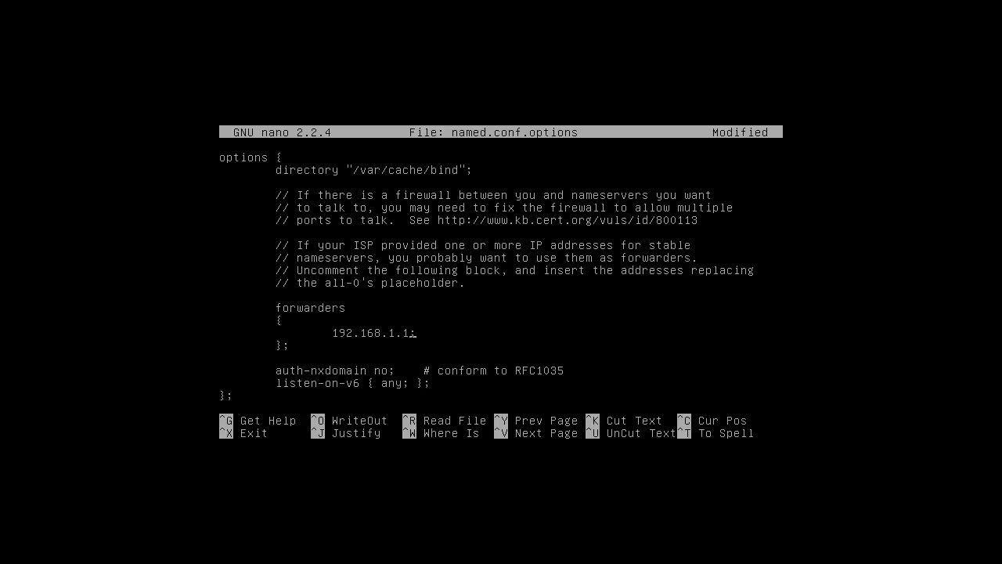
pyautogui.press('Enter')
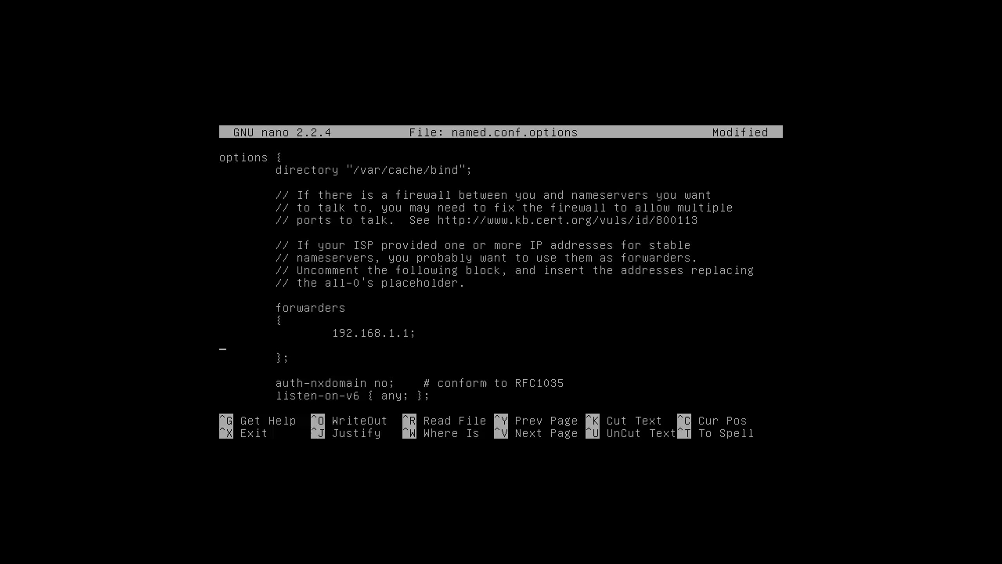
pyautogui.write('8.8.8.8;')
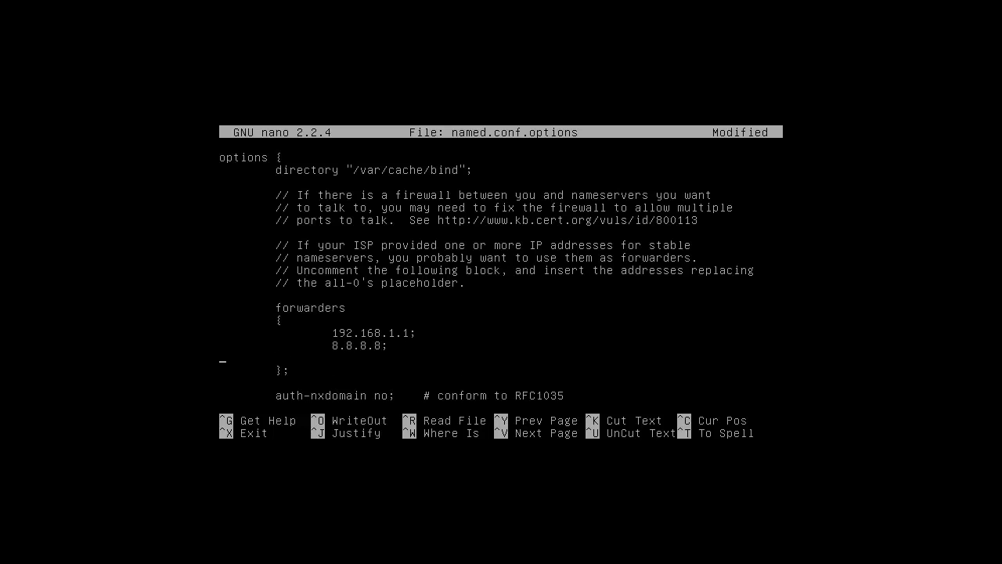
pyautogui.write('8.8.')
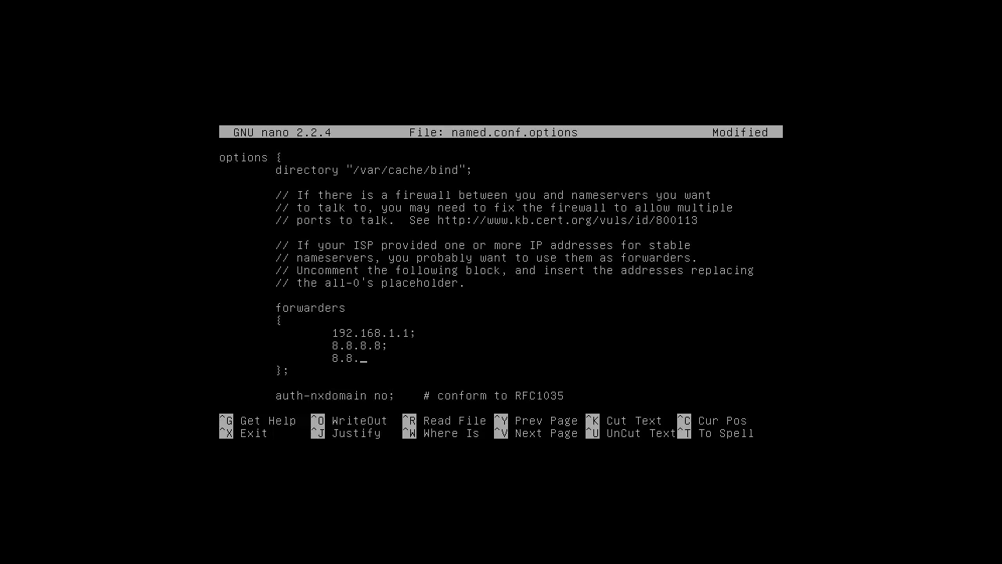
pyautogui.write('4.4;')
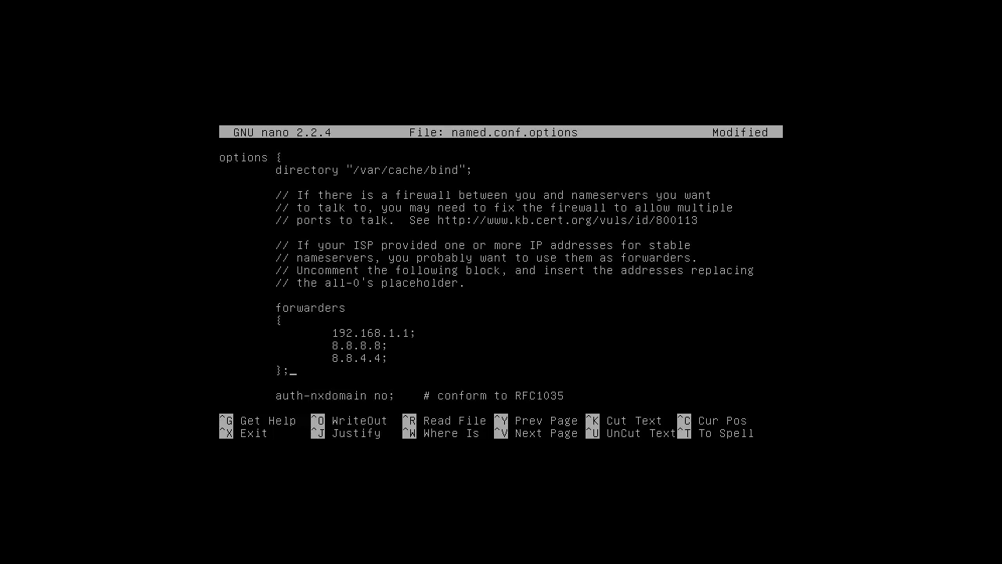
# Bring up nano's File Name to Write prompt for named.conf.options.
pyautogui.press('ctrl+o')
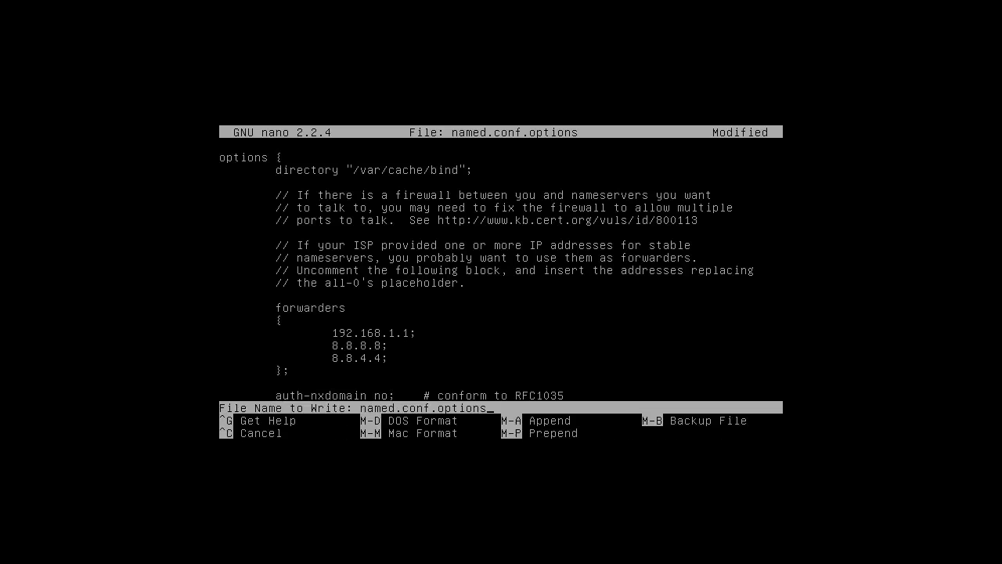